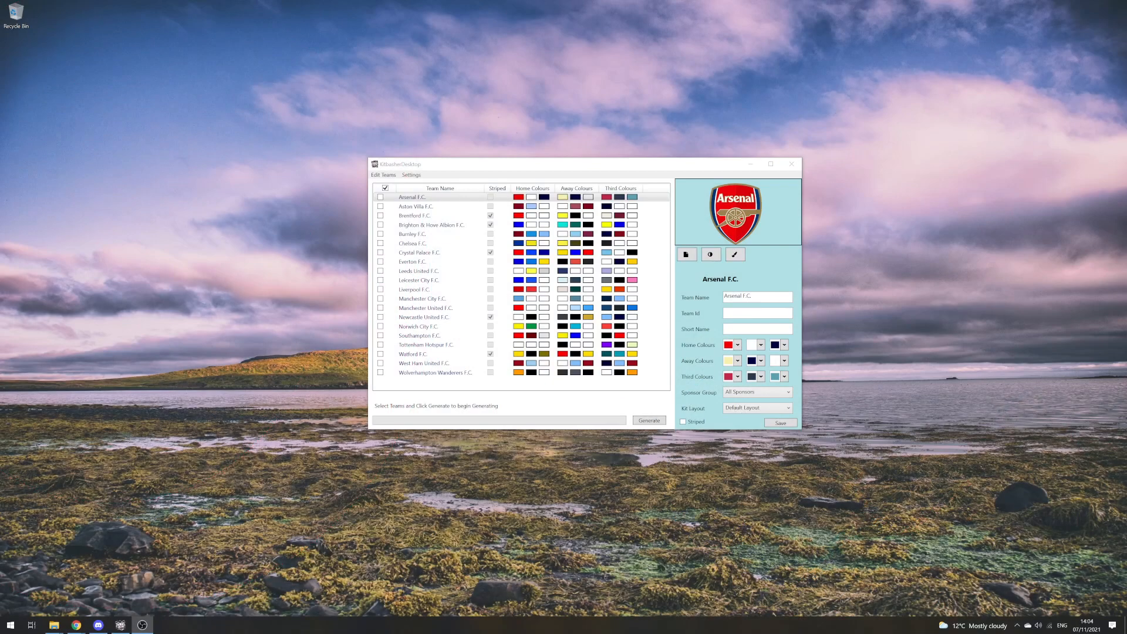
mouse_move(101, 380)
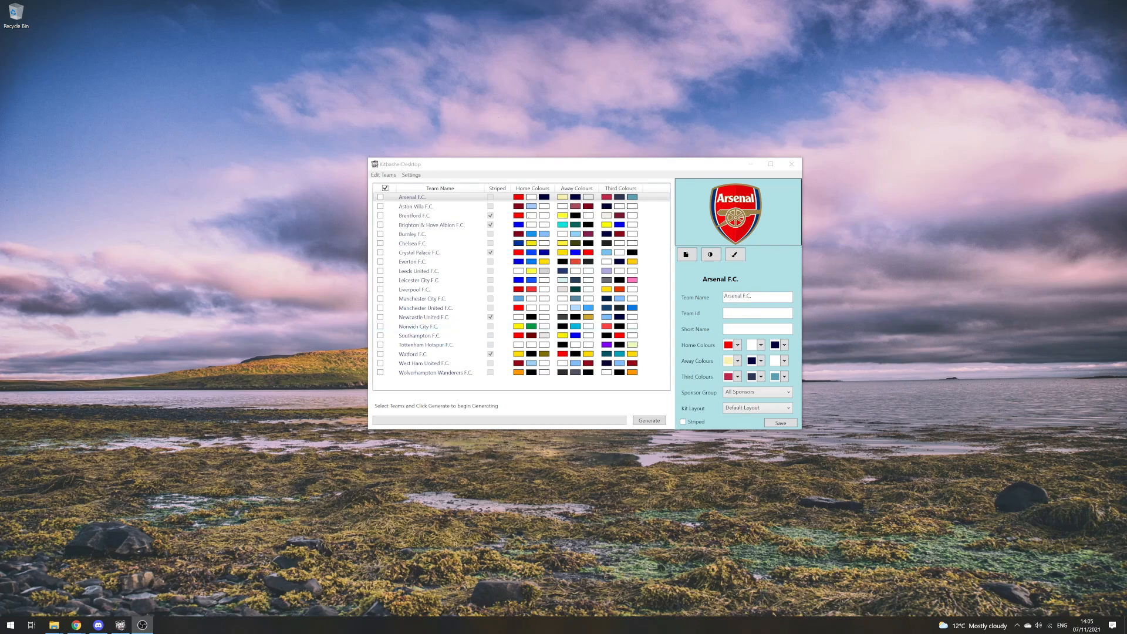
mouse_move(696, 305)
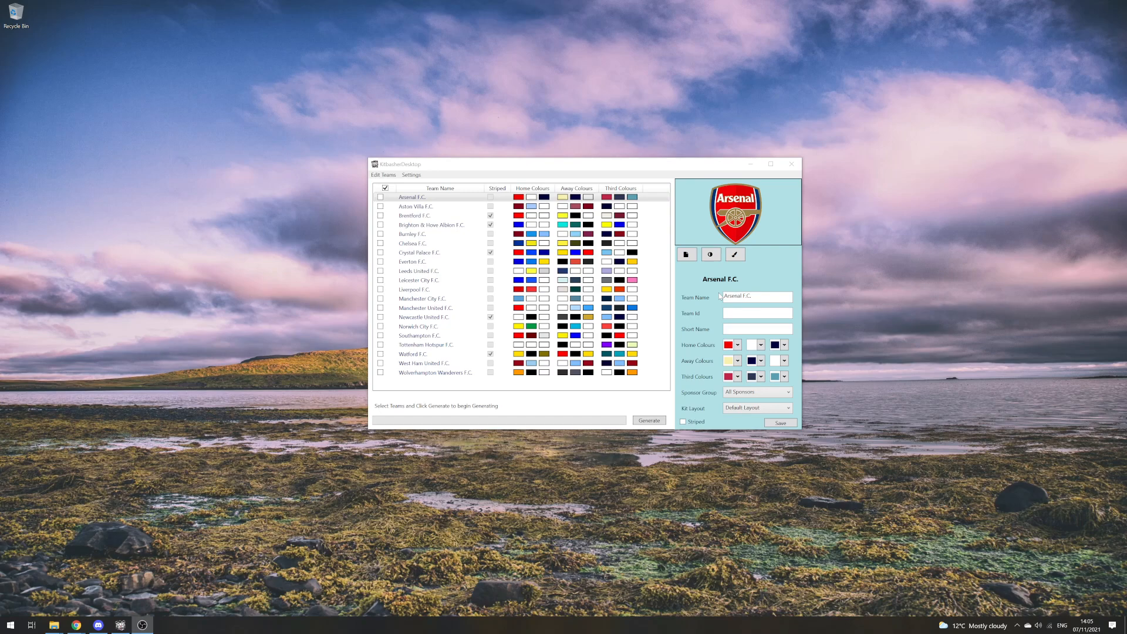
mouse_move(809, 344)
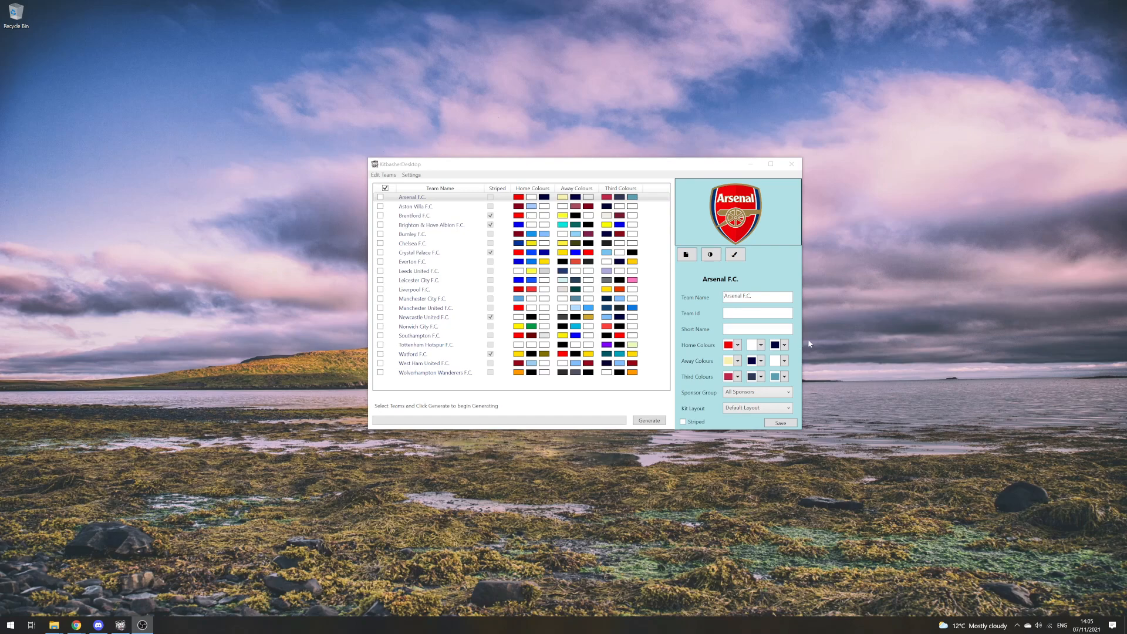
Add a template group named Adidas in Manage Templates, allow the Adidas brand, and save it
click(410, 175)
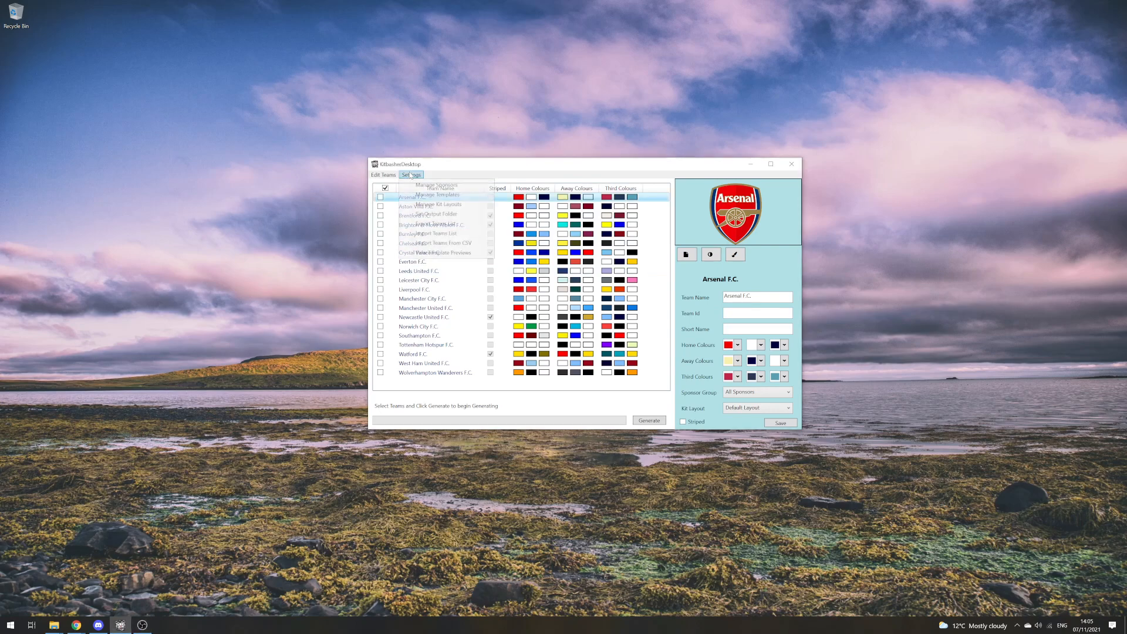
click(436, 195)
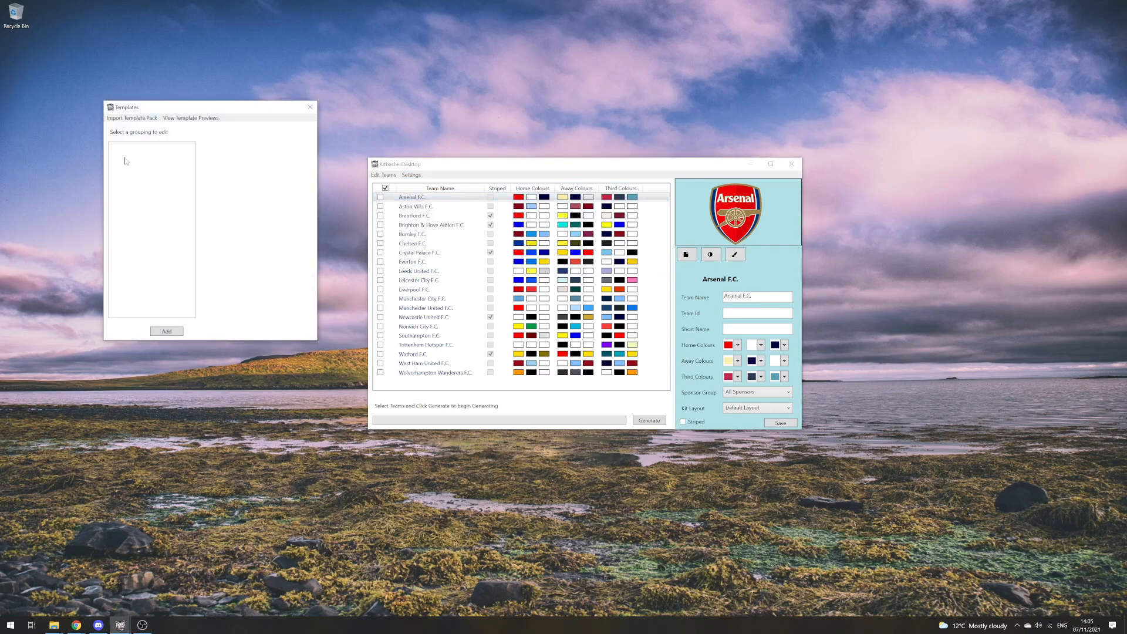
mouse_move(197, 215)
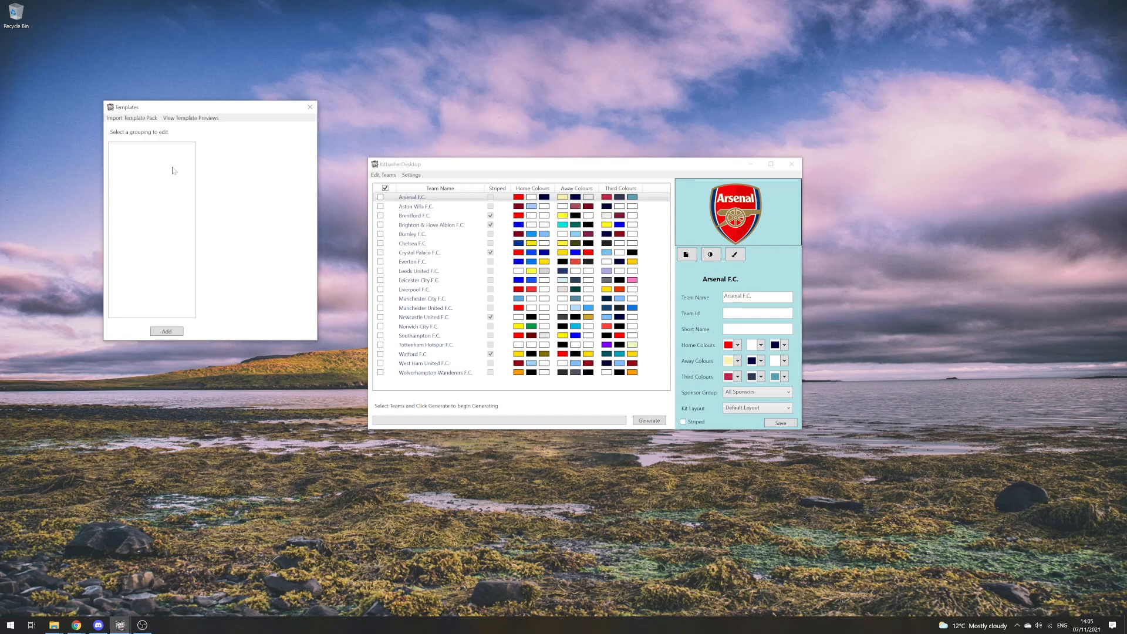
mouse_move(170, 159)
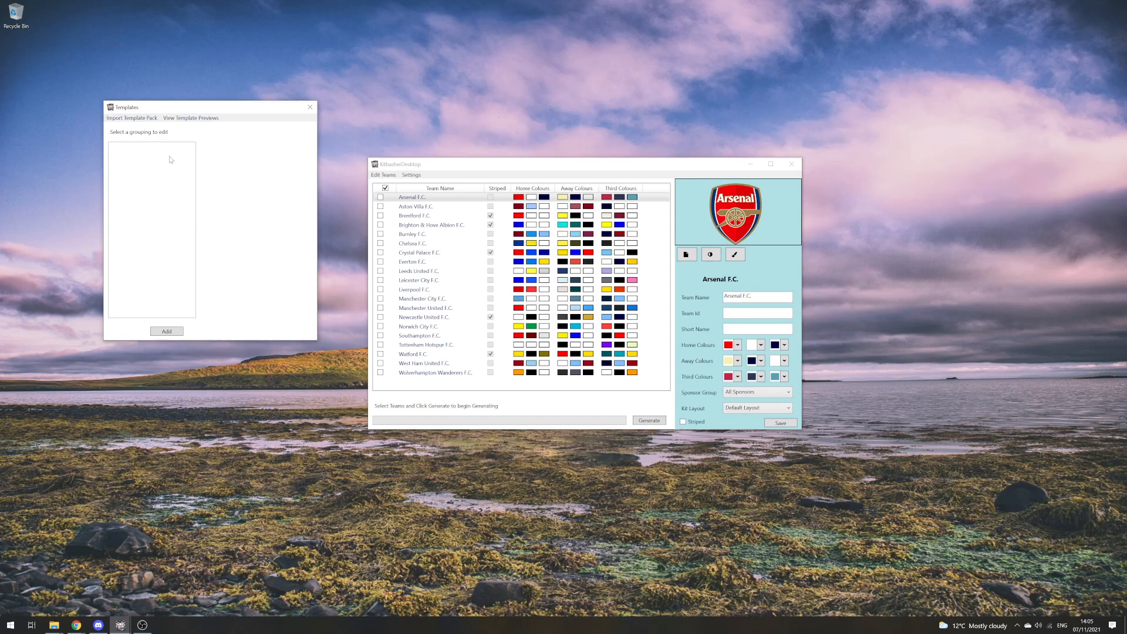
click(165, 331)
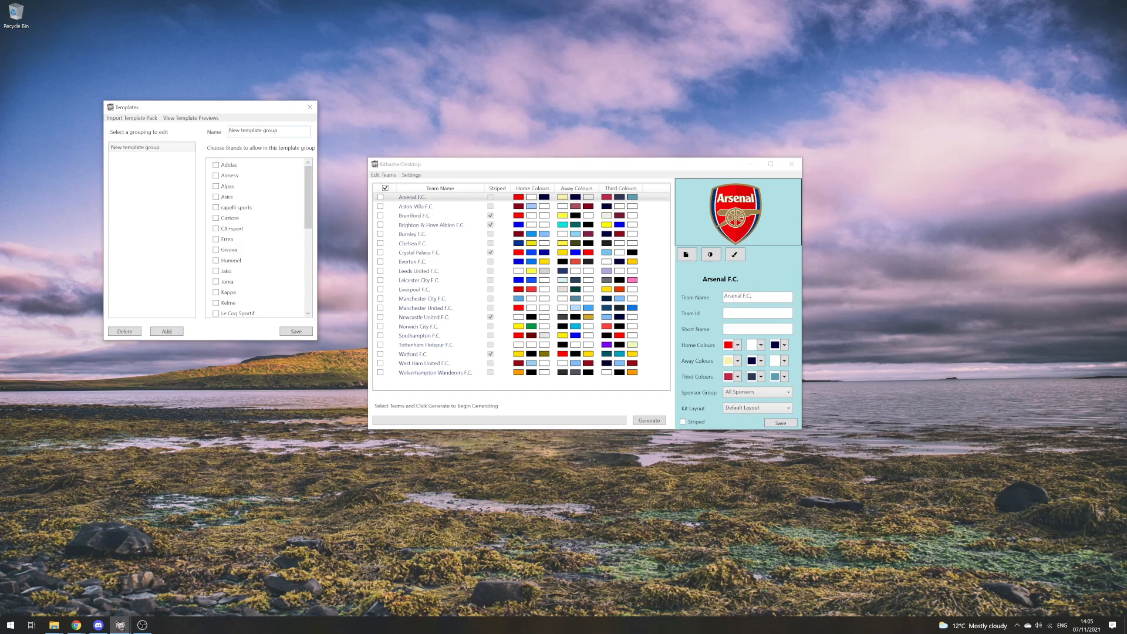
text(Adidas)
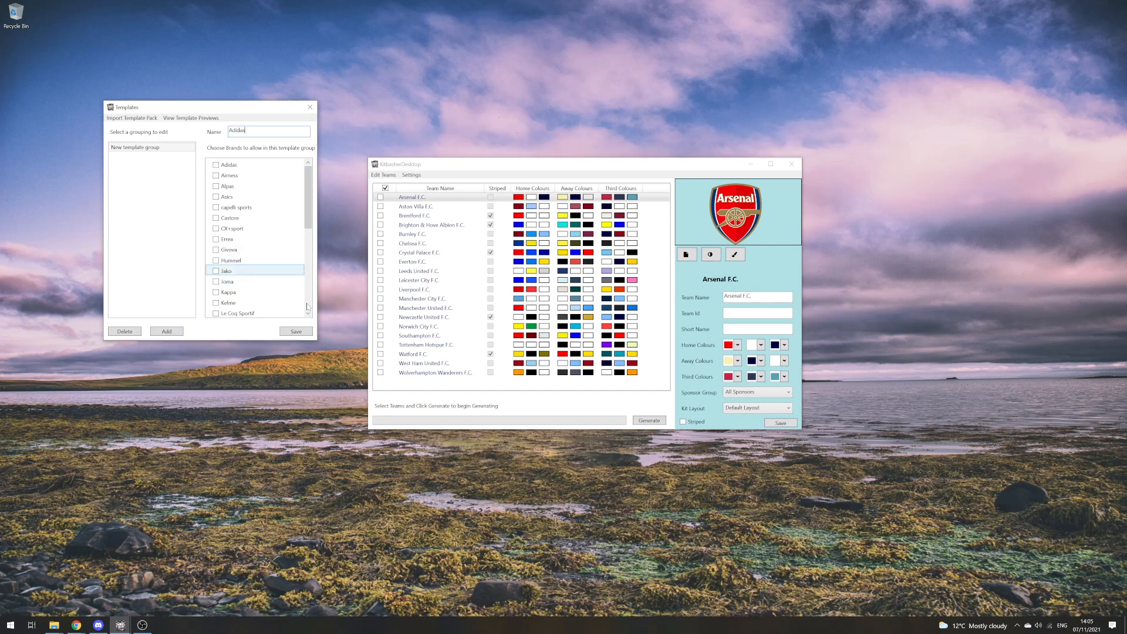
click(244, 155)
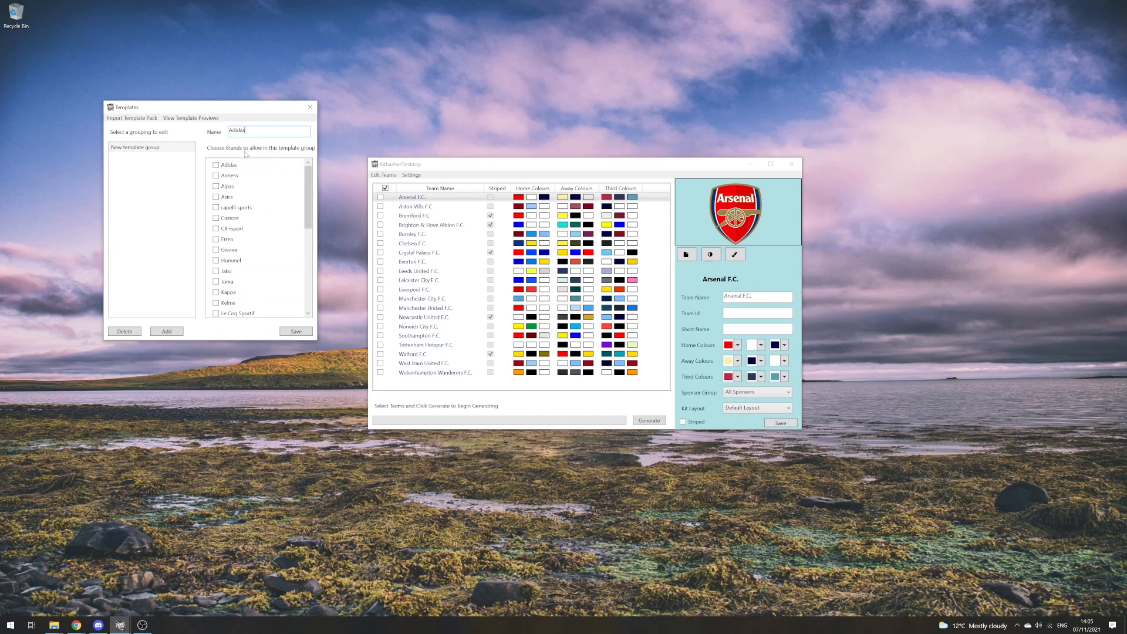
mouse_move(308, 157)
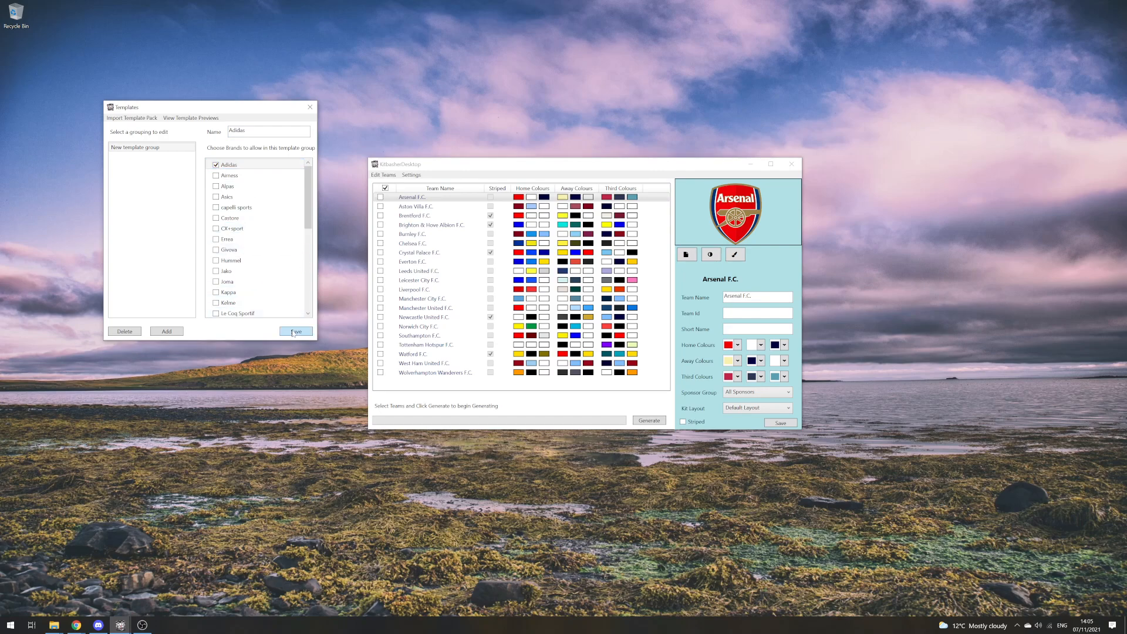
click(296, 331)
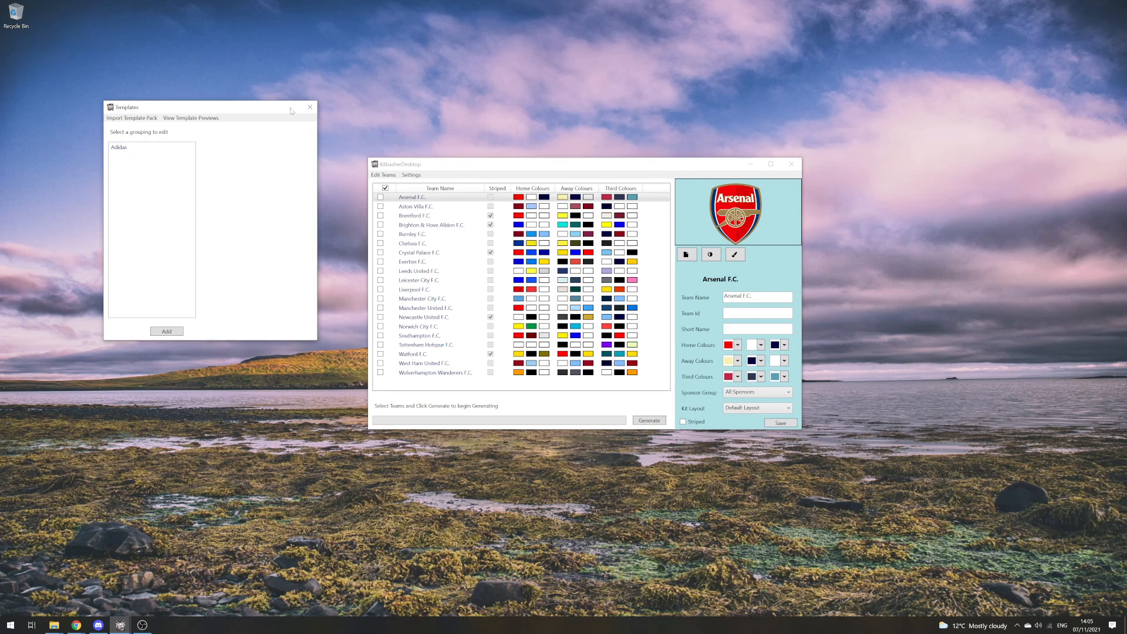
Set Arsenal F.C.'s Template Group to Adidas and generate its kit images
click(310, 106)
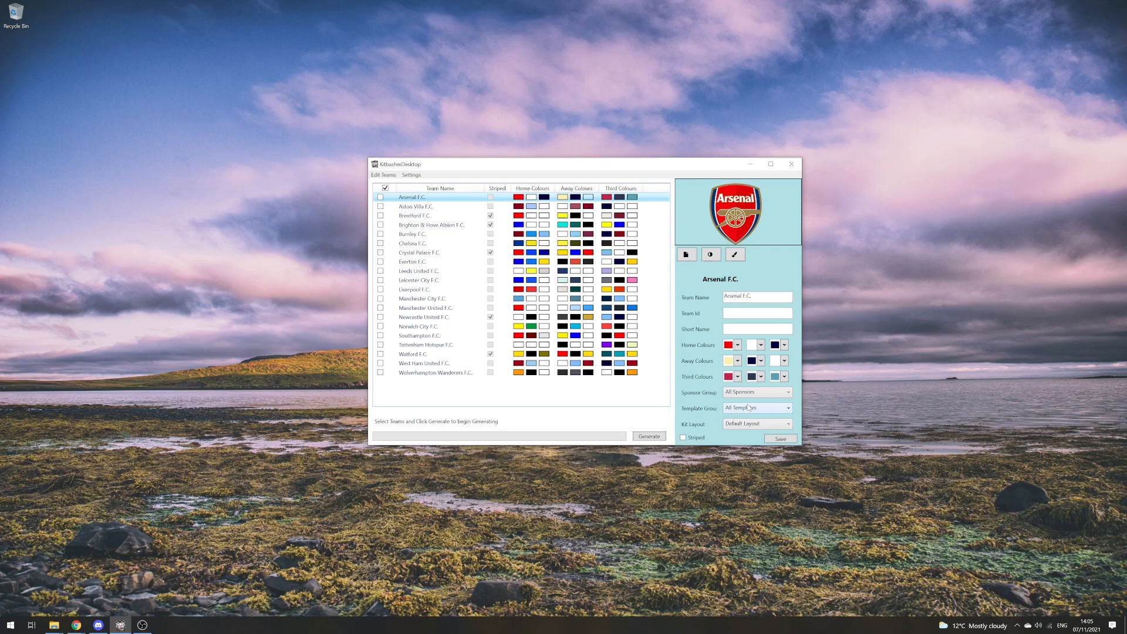
click(788, 407)
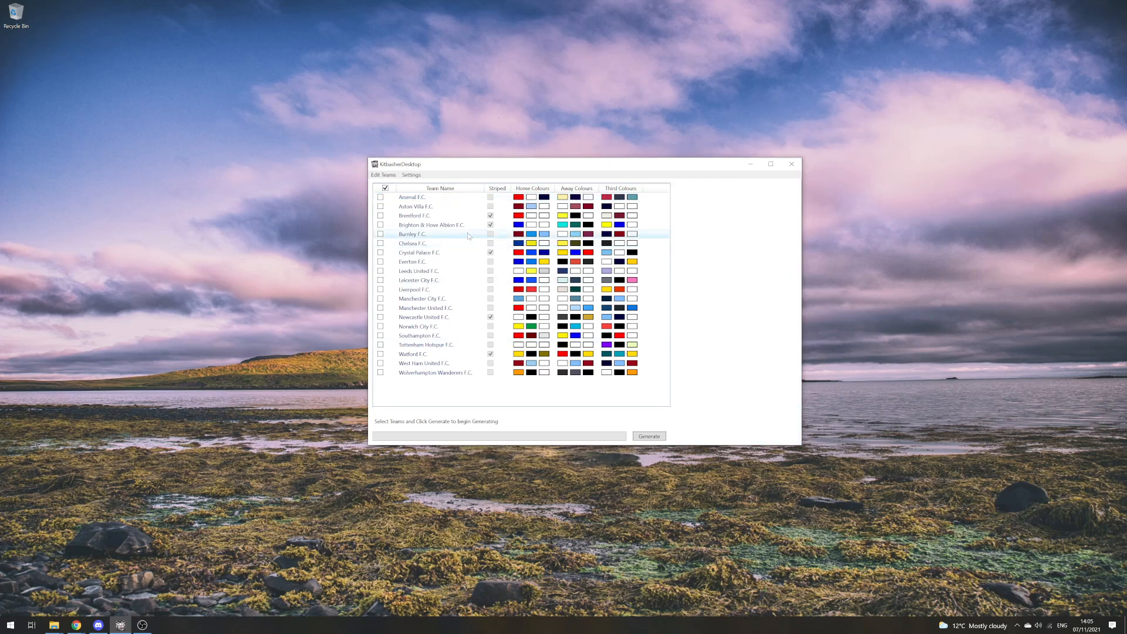
click(412, 198)
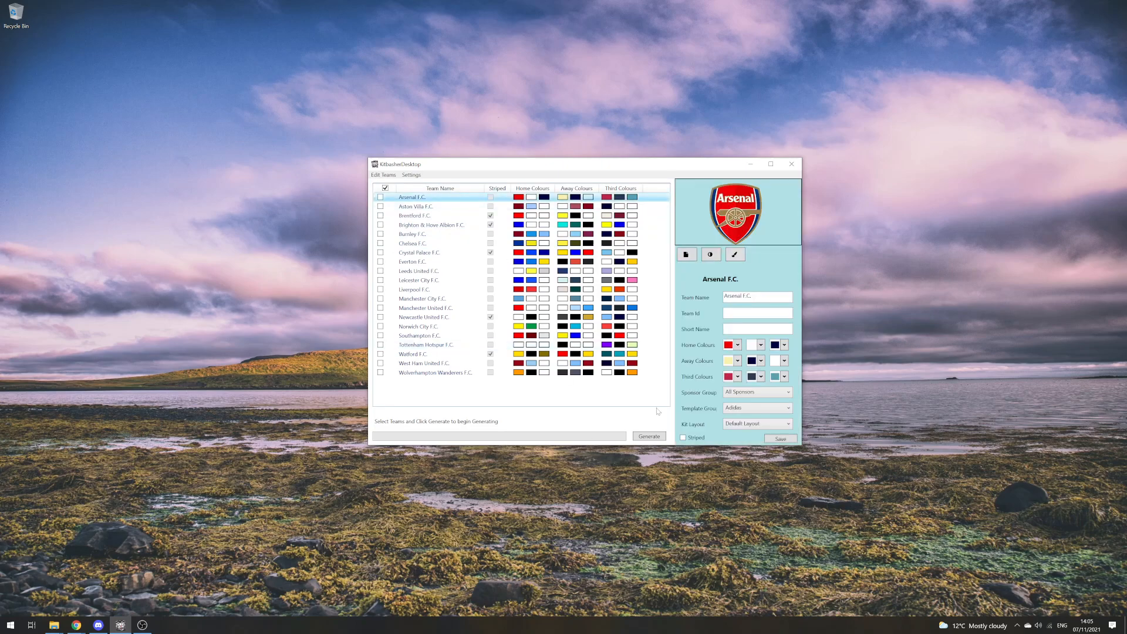
click(648, 437)
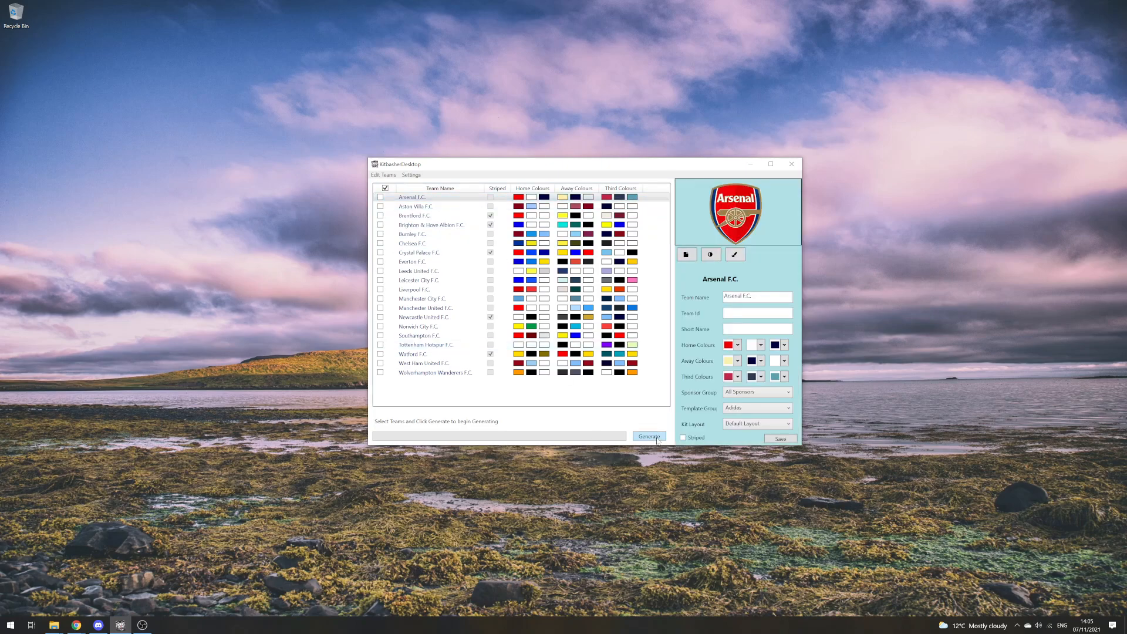
click(648, 437)
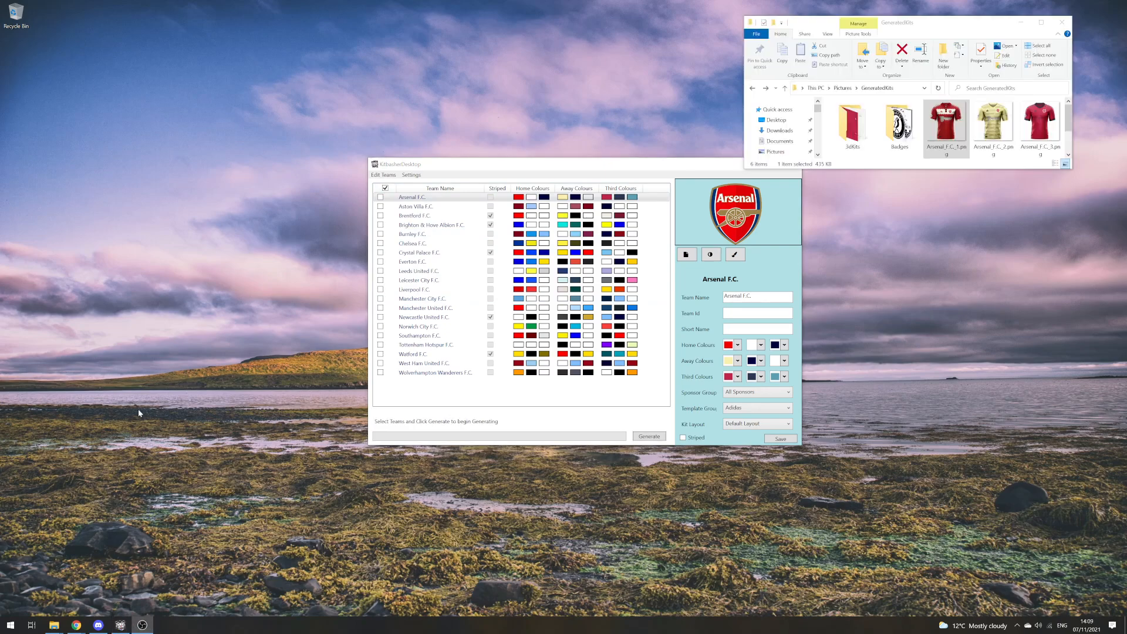
mouse_move(500, 234)
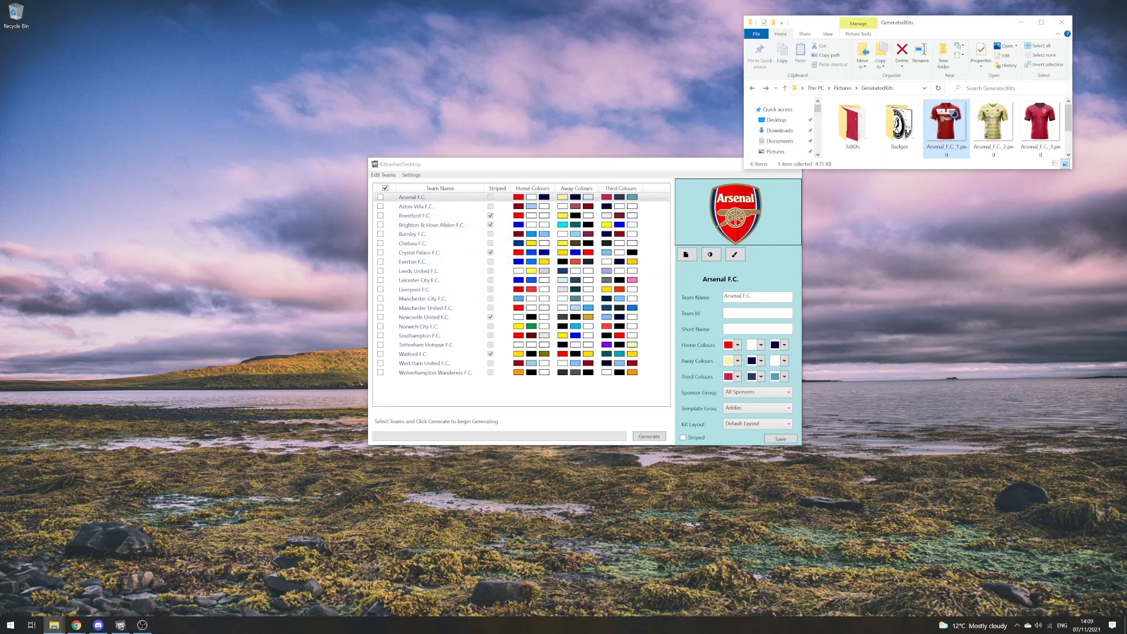
double_click(946, 122)
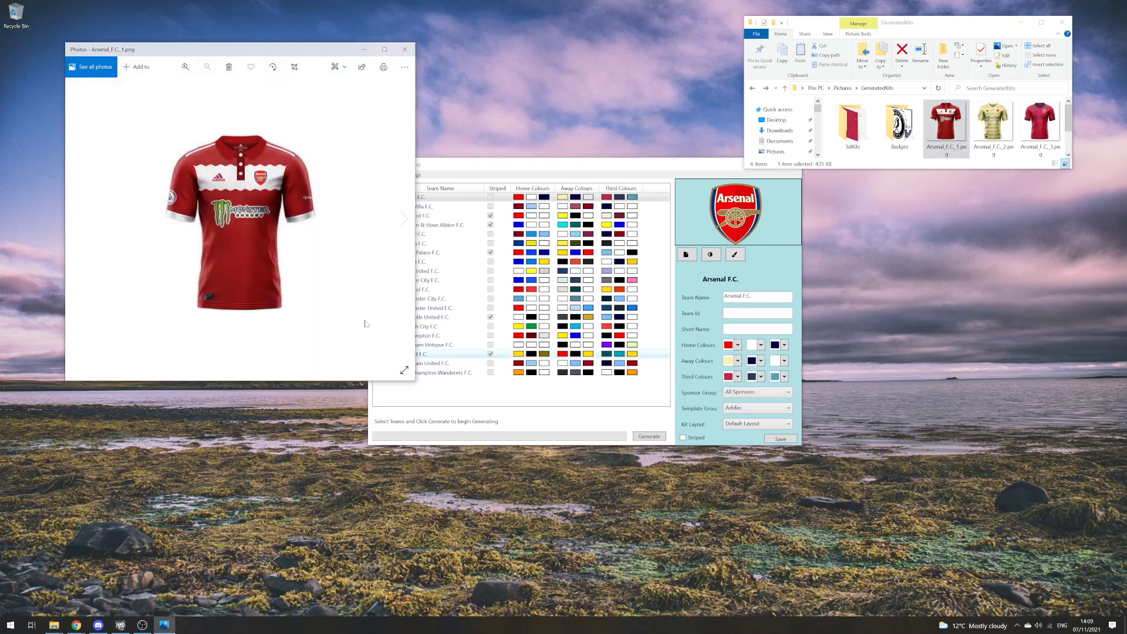
click(403, 219)
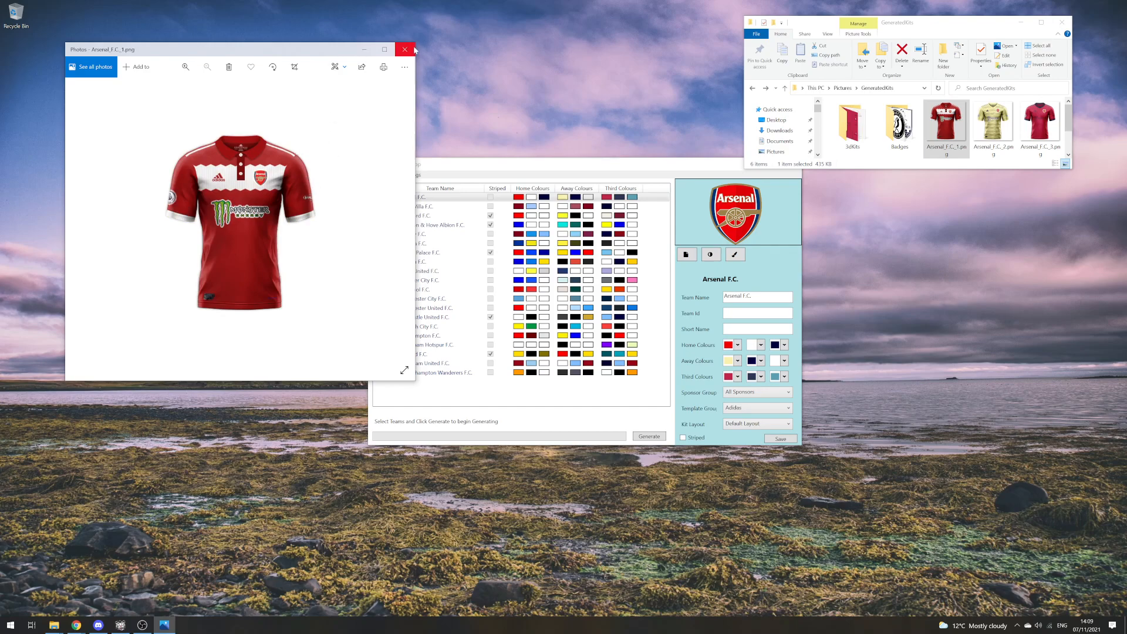
click(404, 50)
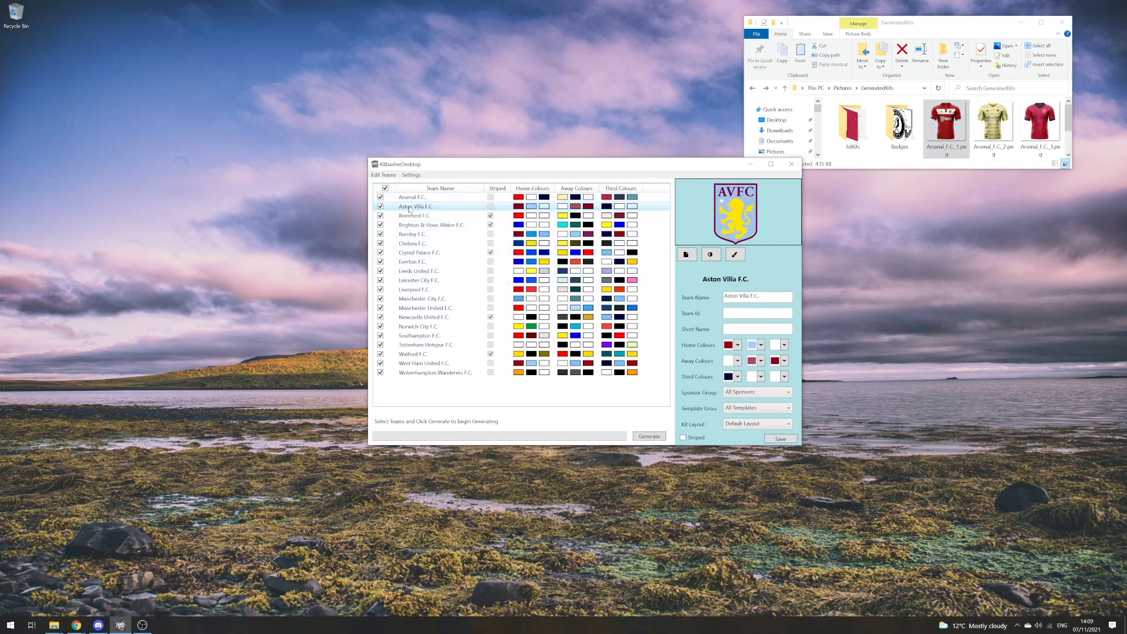
Select Arsenal F.C. in the team list before reopening the template groups editor
click(411, 198)
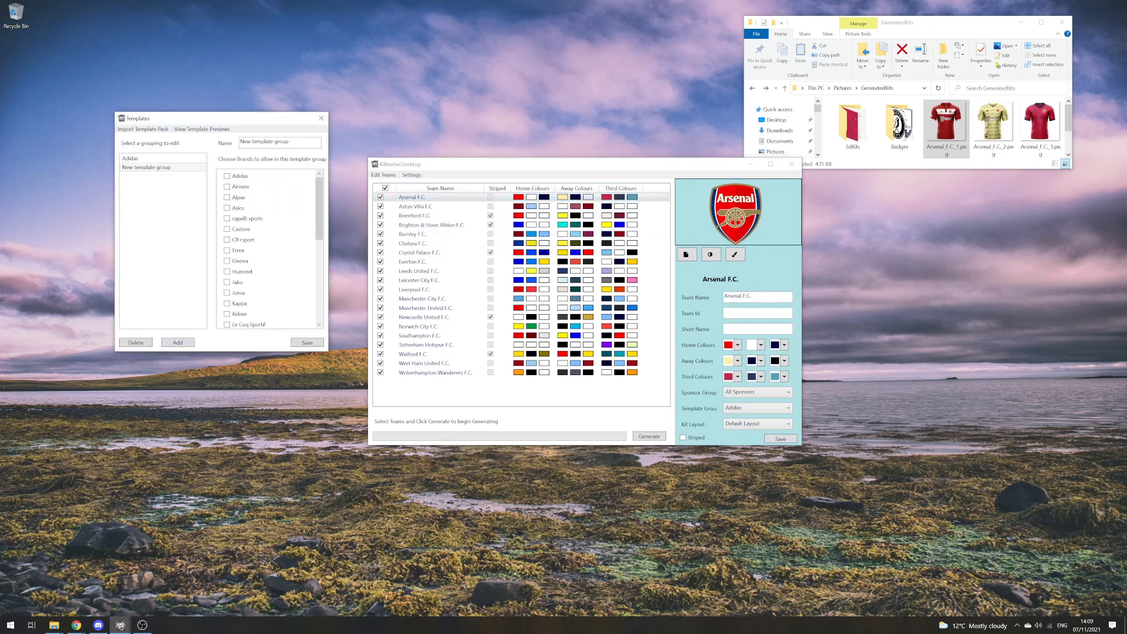
Name the group Premier League, allow Adidas, Errea, Hummel and Nike, and save it
text(Premier)
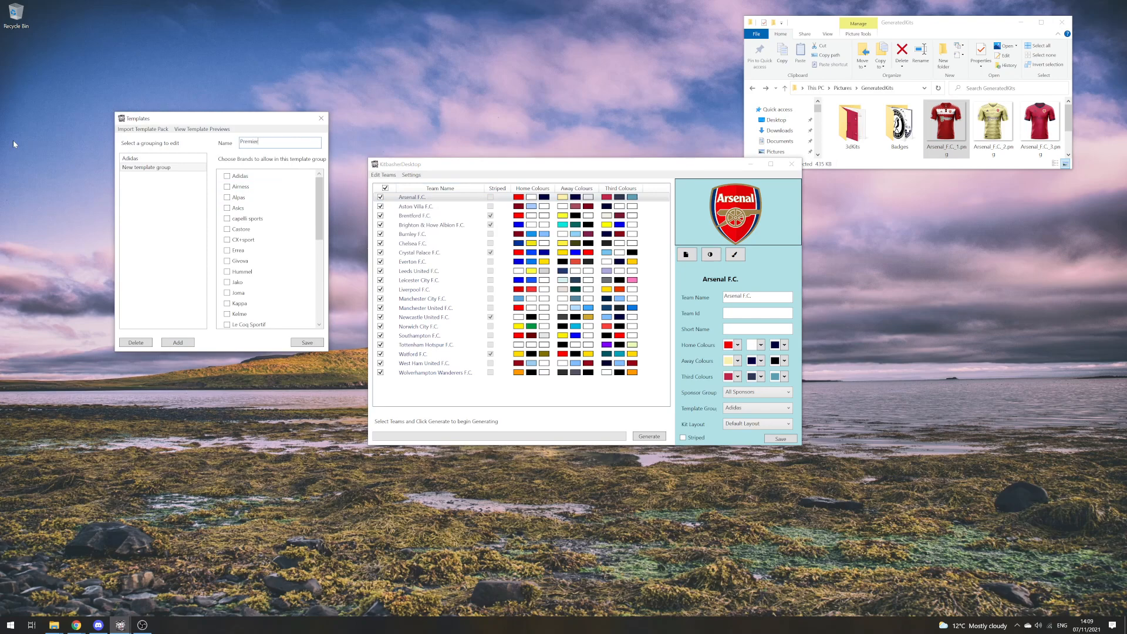
text(League)
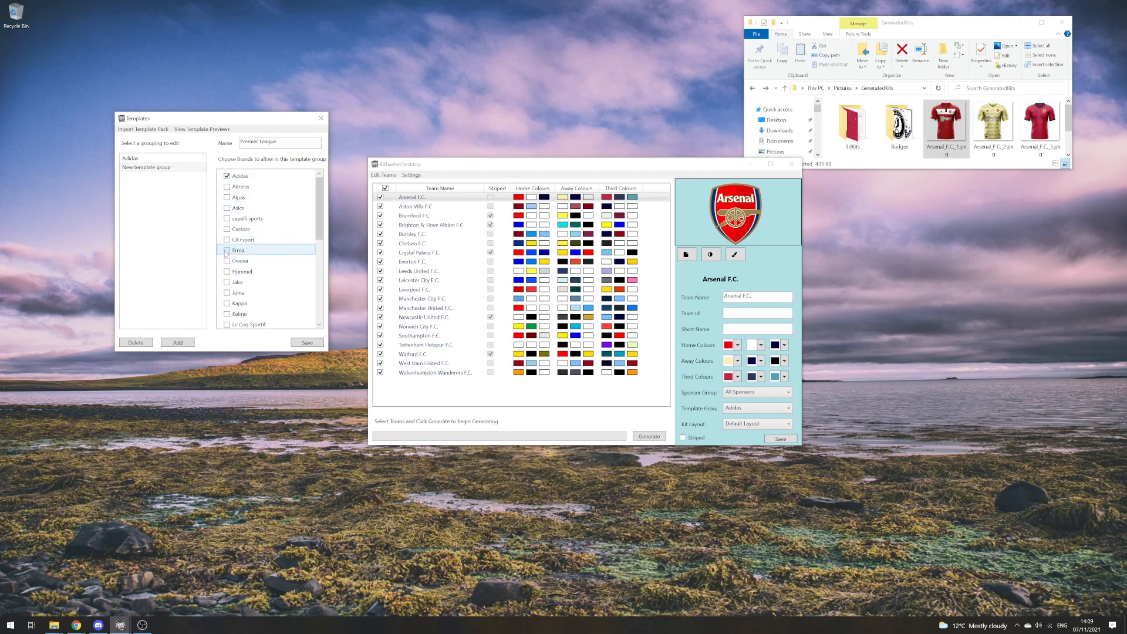
click(228, 248)
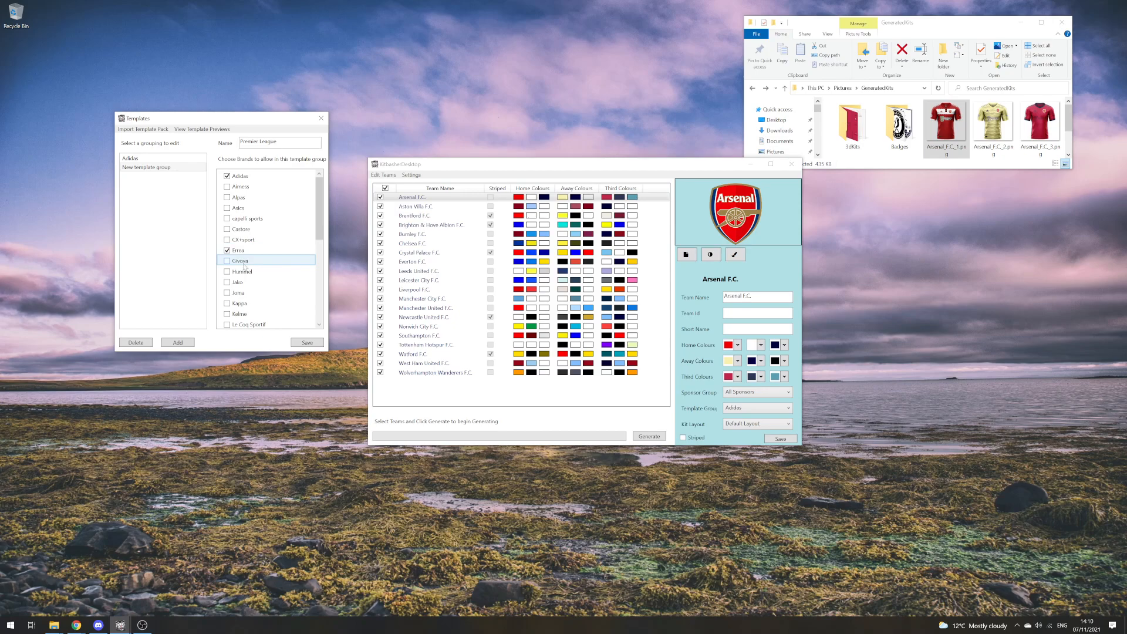
click(242, 271)
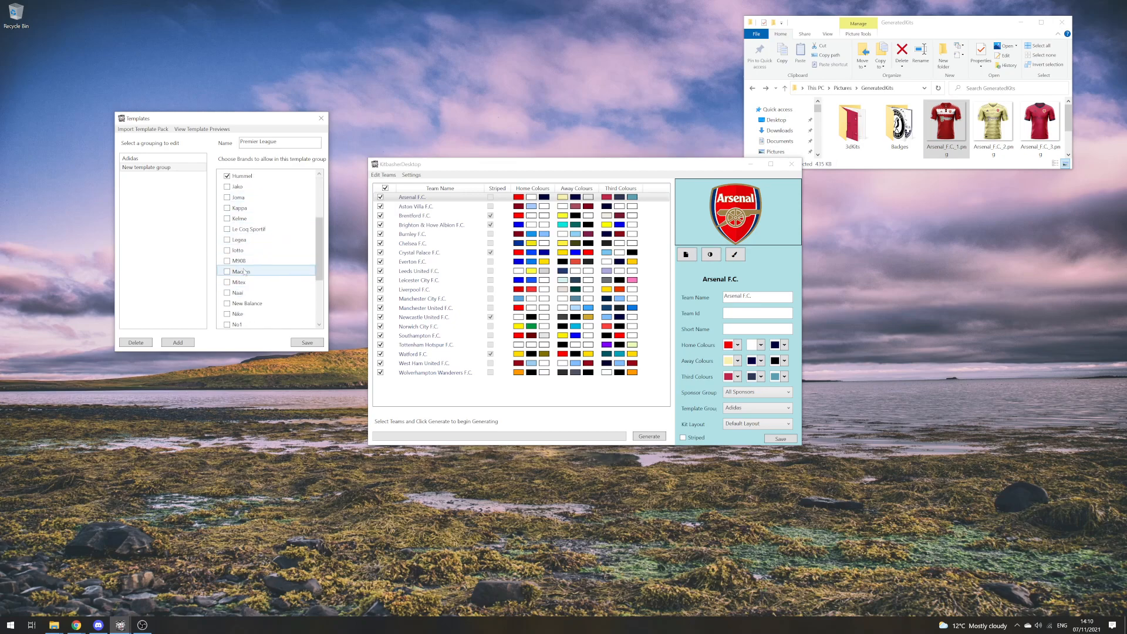
scroll(down, 3)
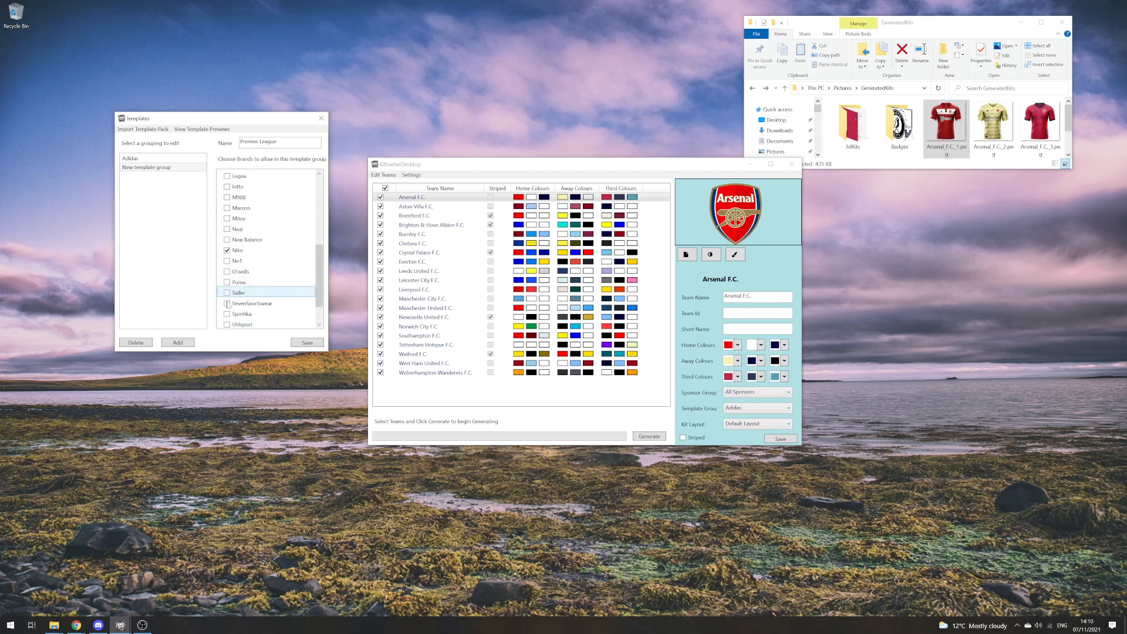
scroll(down, 3)
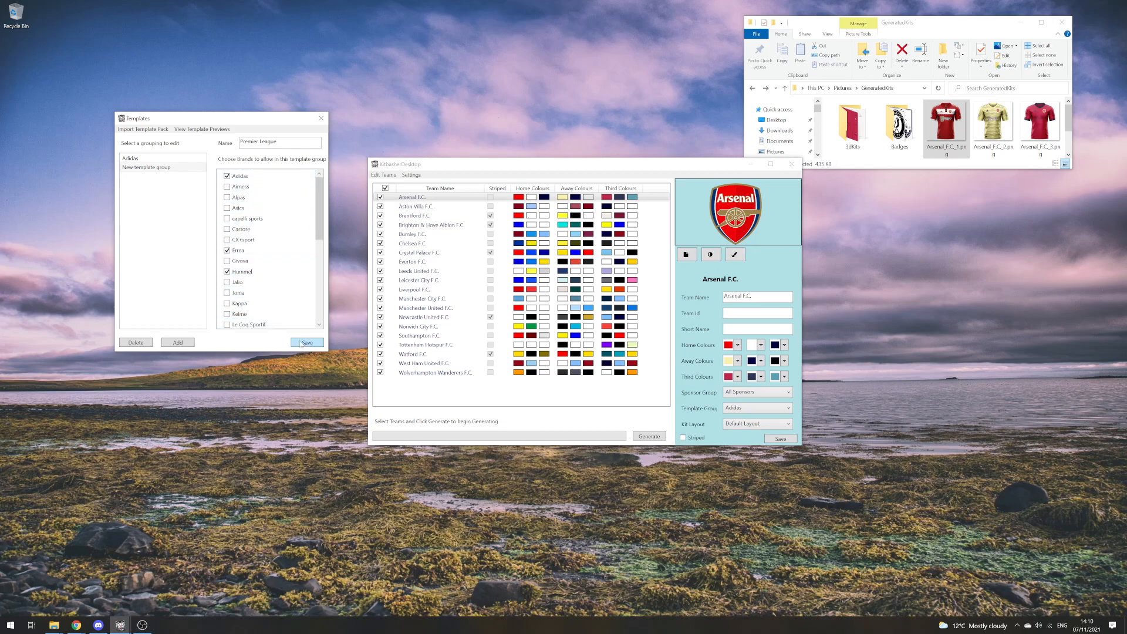
click(306, 342)
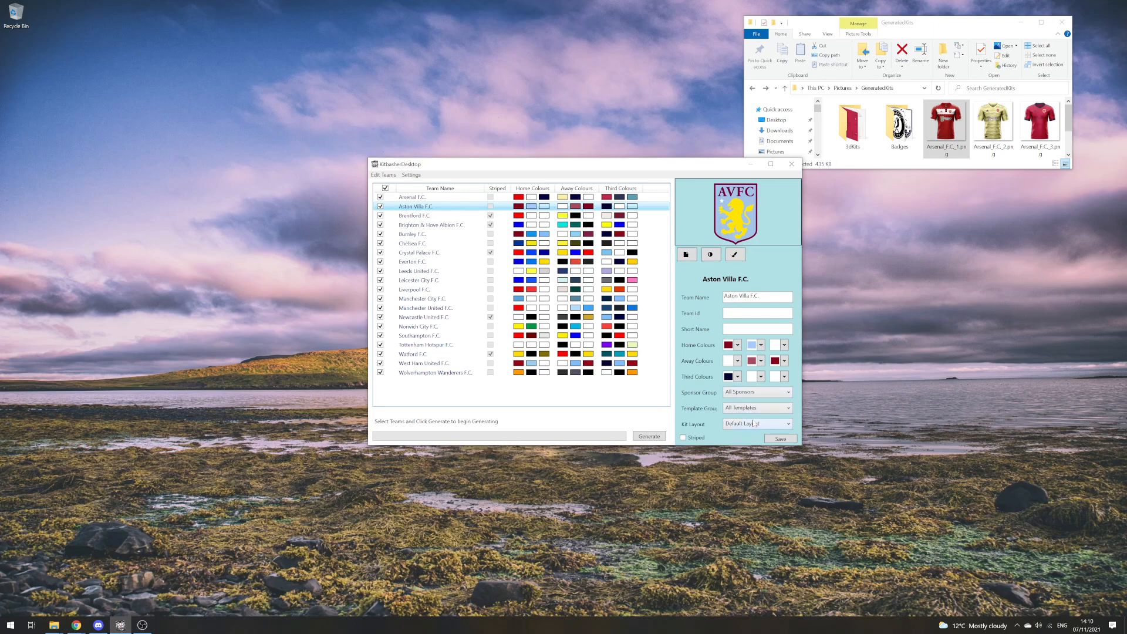
Give Aston Villa the Premier League template group, then select Brentford F.C
click(785, 407)
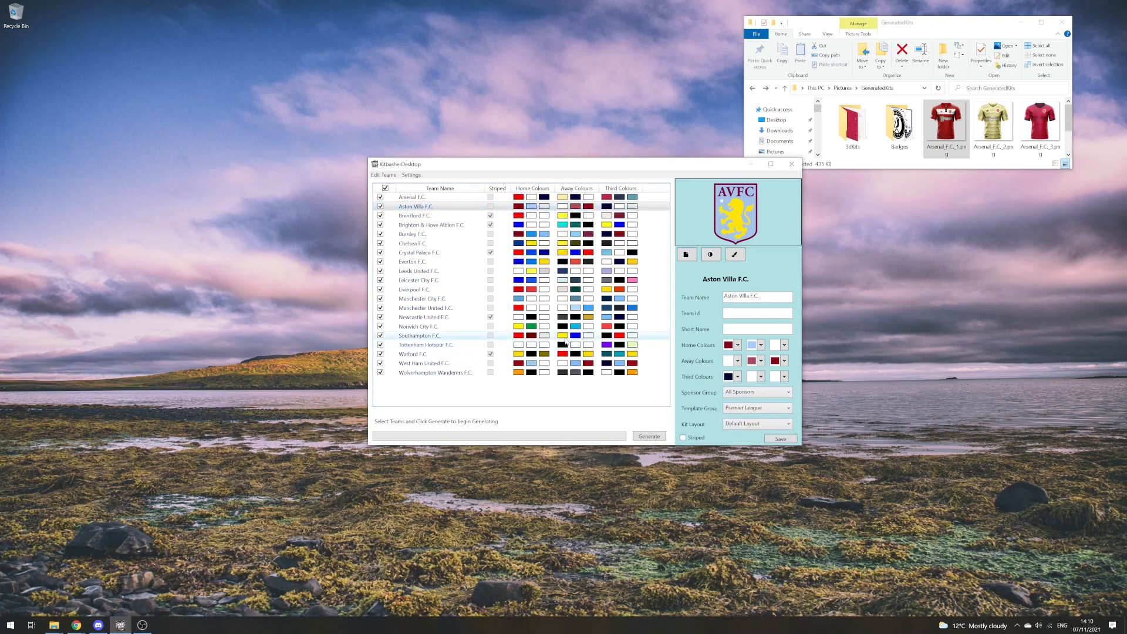
click(415, 216)
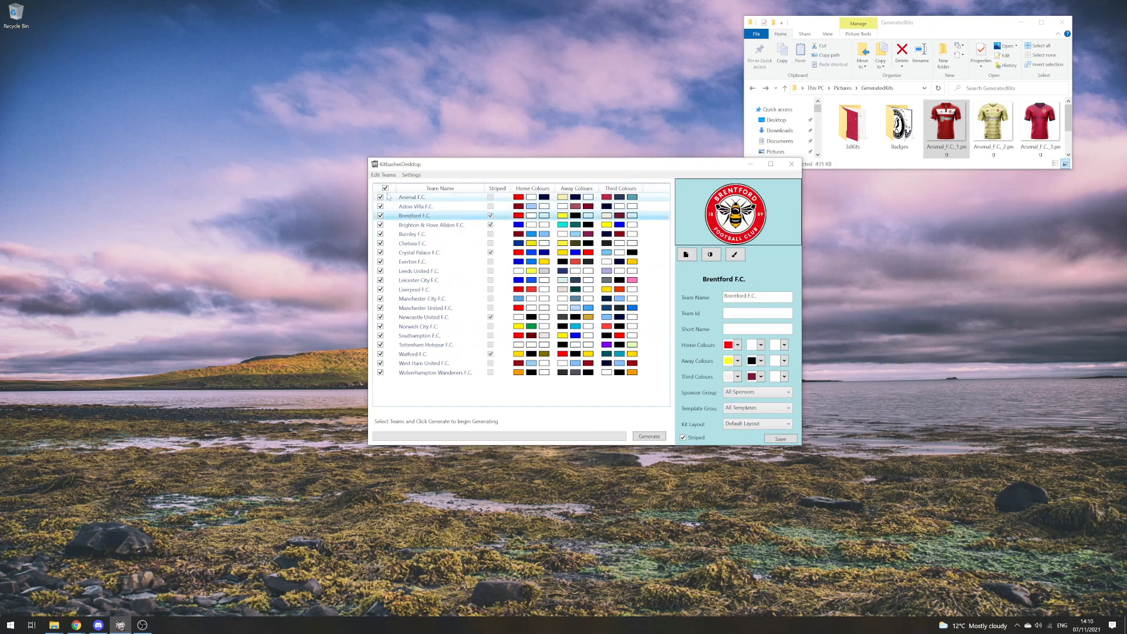
click(382, 175)
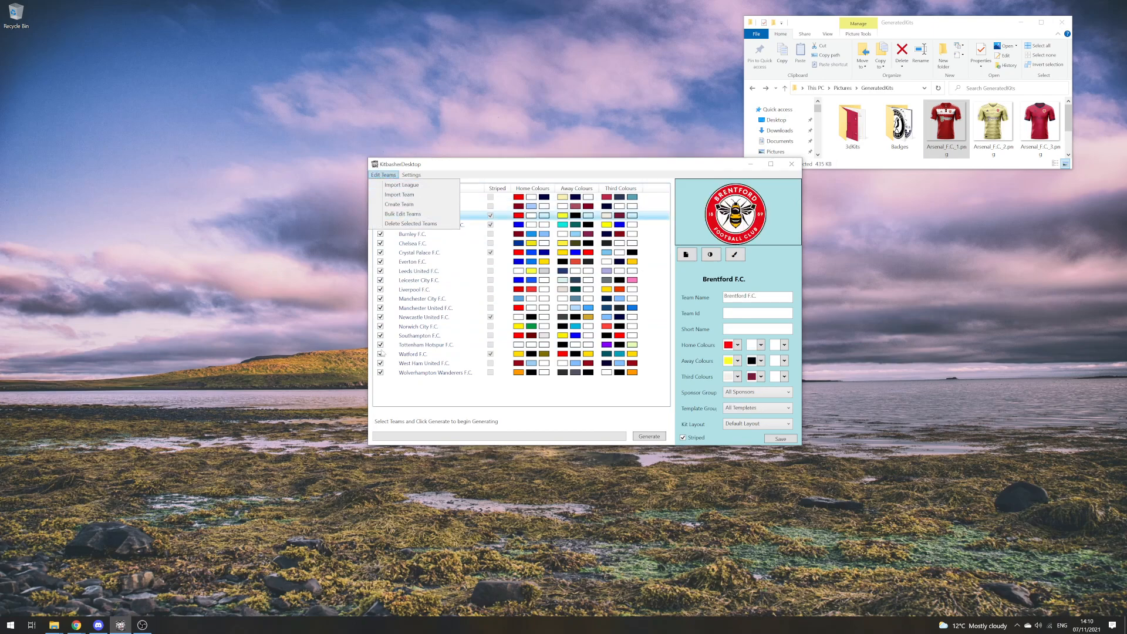
Bulk-edit all 20 teams to the Premier League grouping and verify on Leicester, Newcastle and Wolverhampton
click(402, 213)
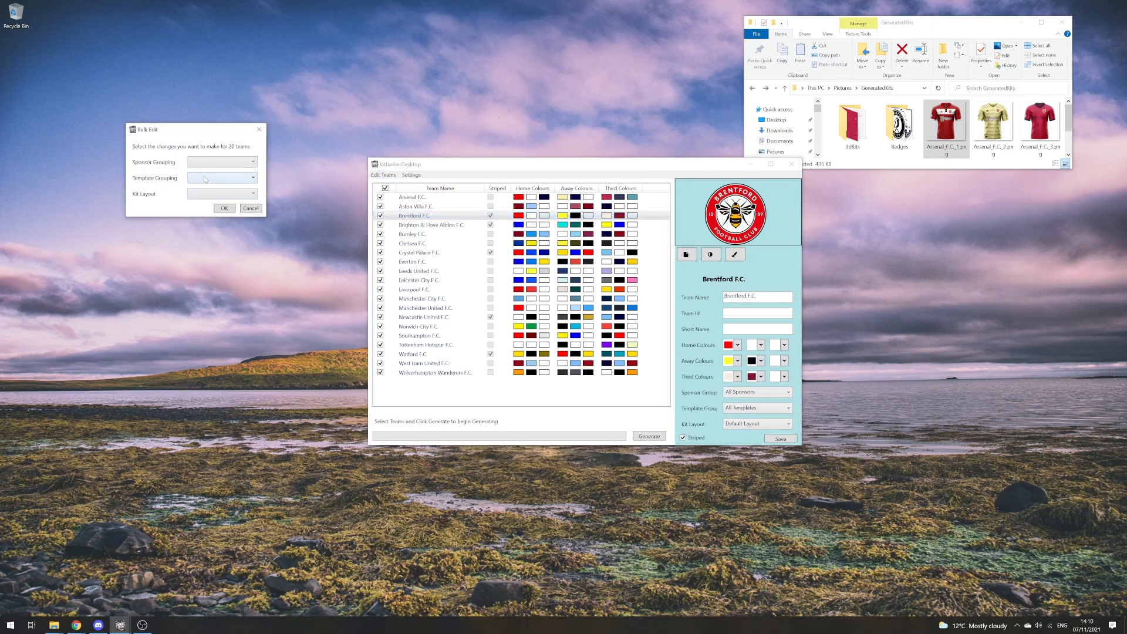
click(222, 177)
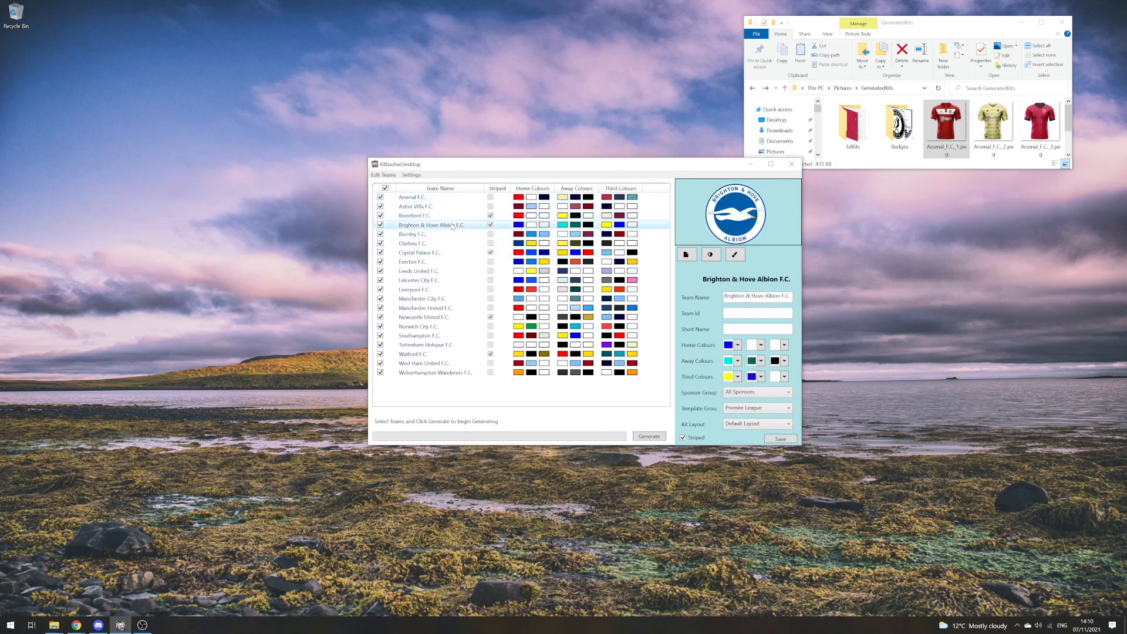
click(418, 279)
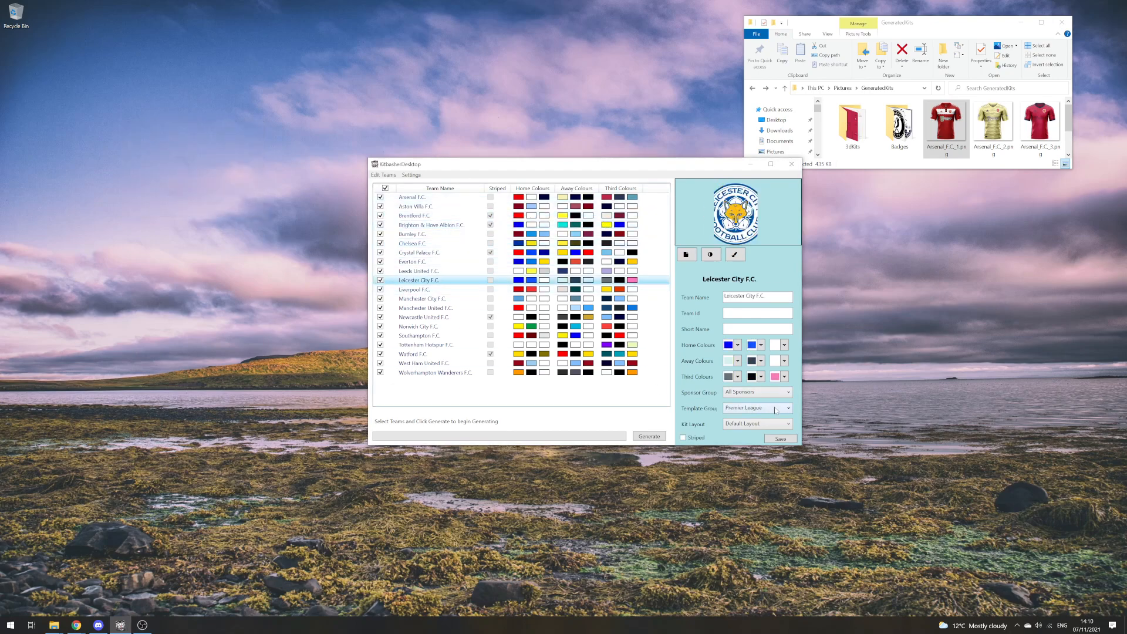
click(424, 317)
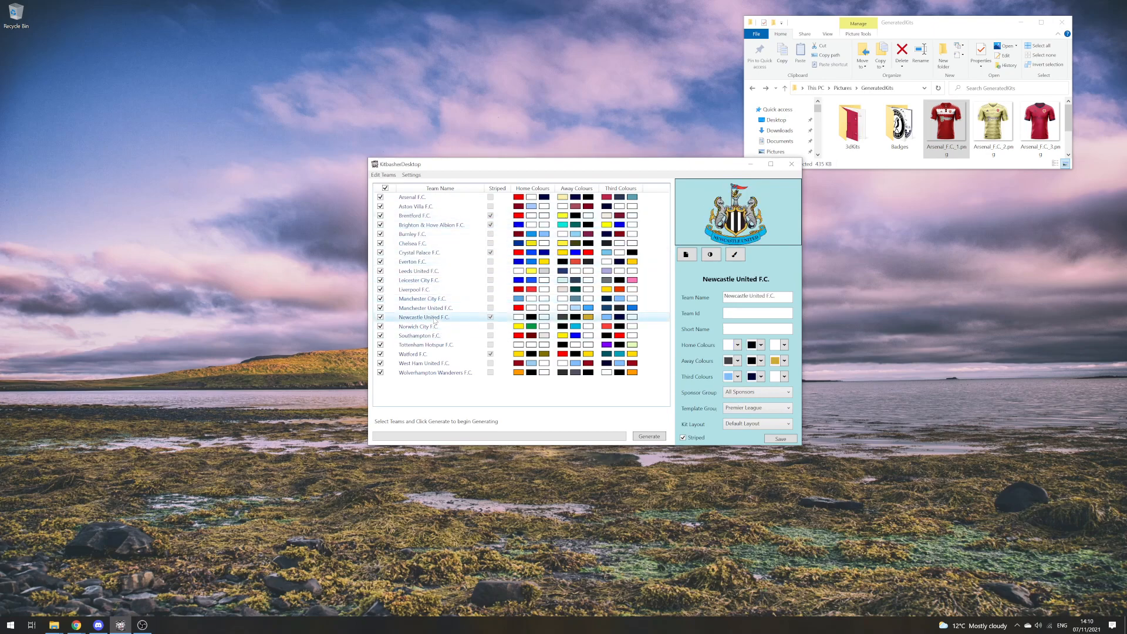
click(434, 372)
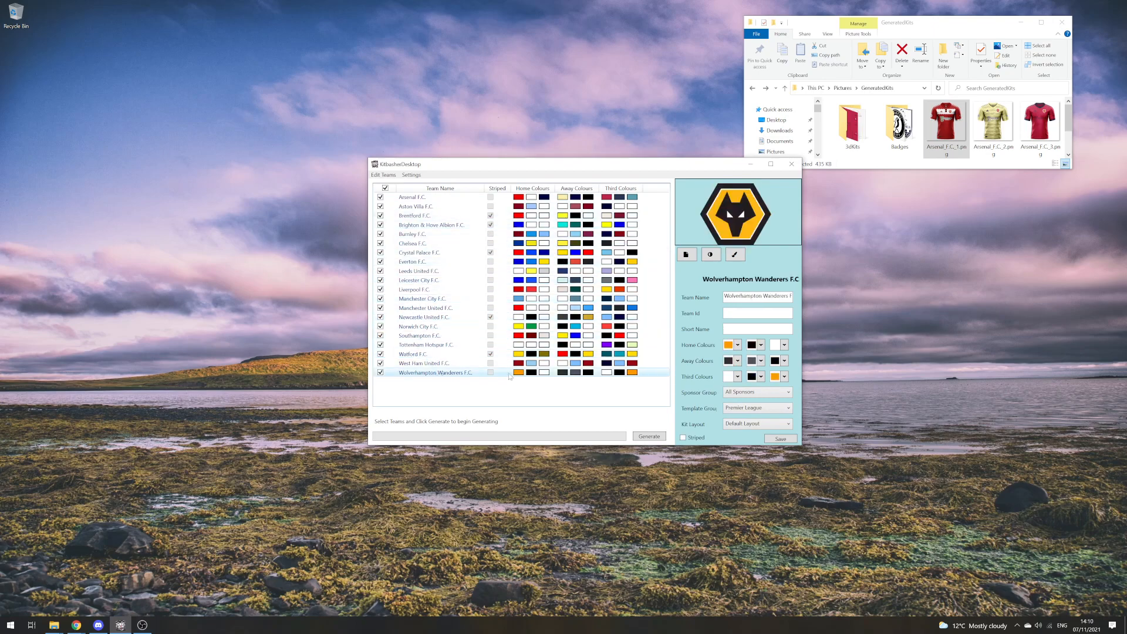